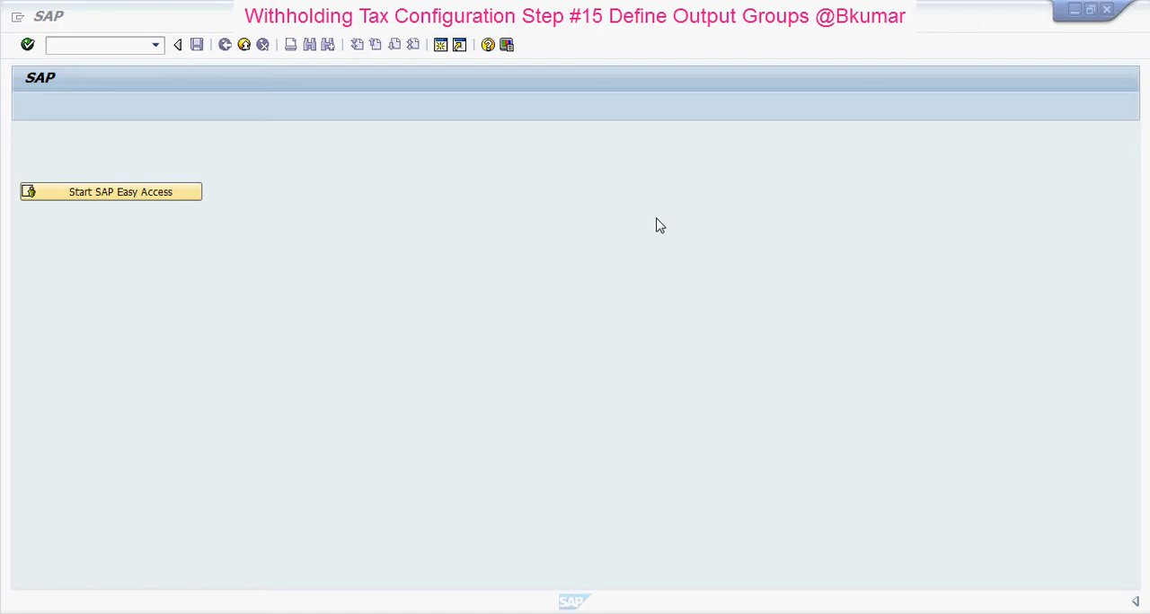
pyautogui.moveTo(432, 158)
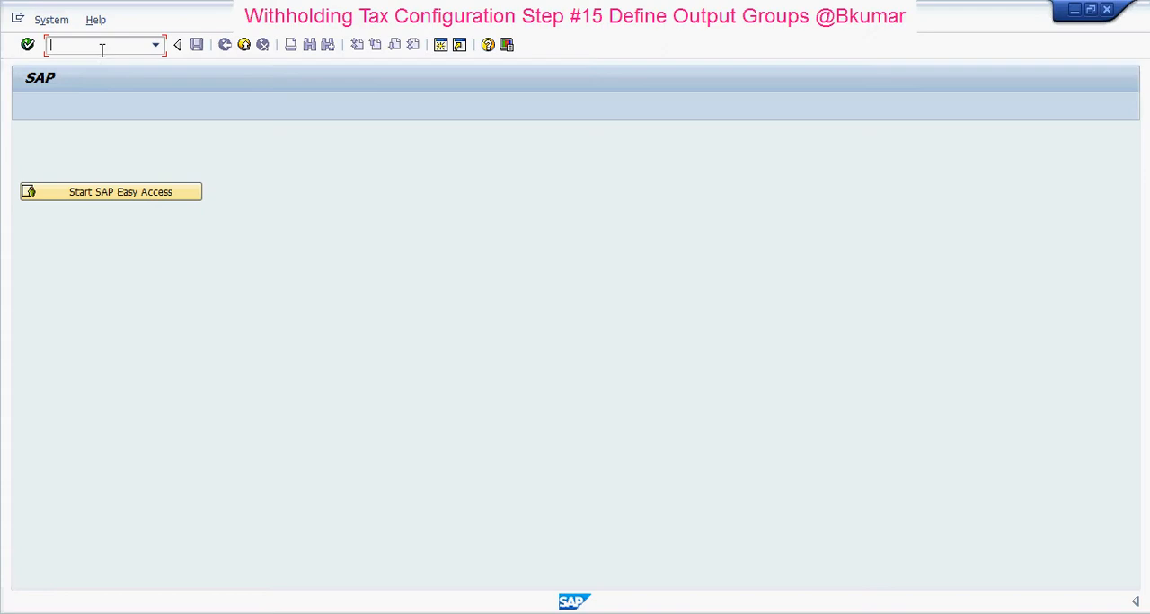
# - Launch transaction SPRO to reach the Customizing: Execute Project screen
pyautogui.write('s')
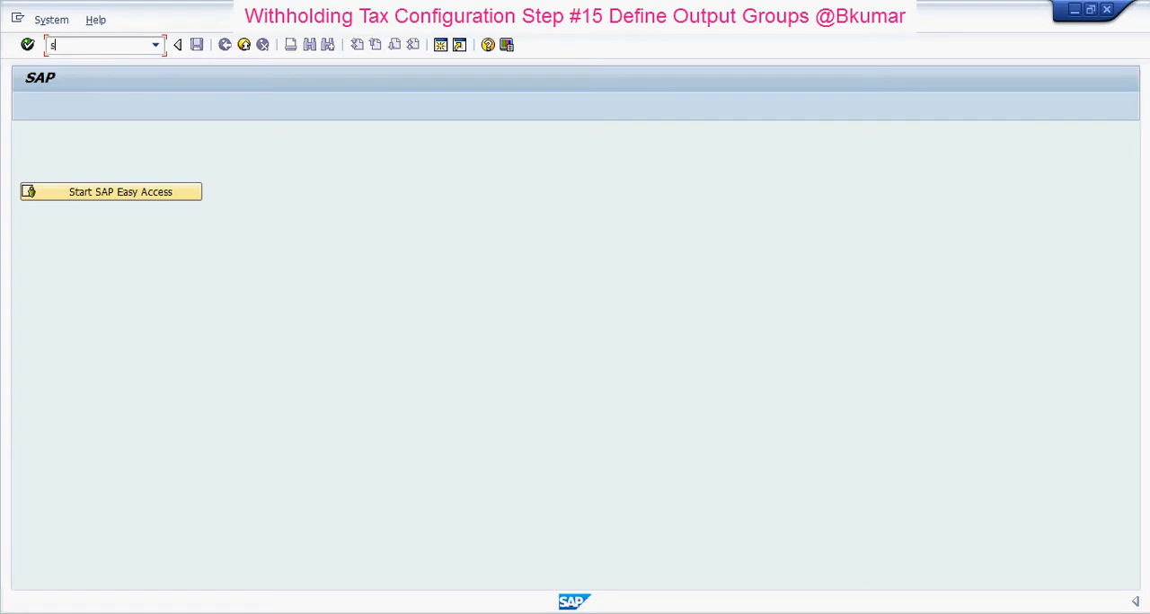
pyautogui.write('pro')
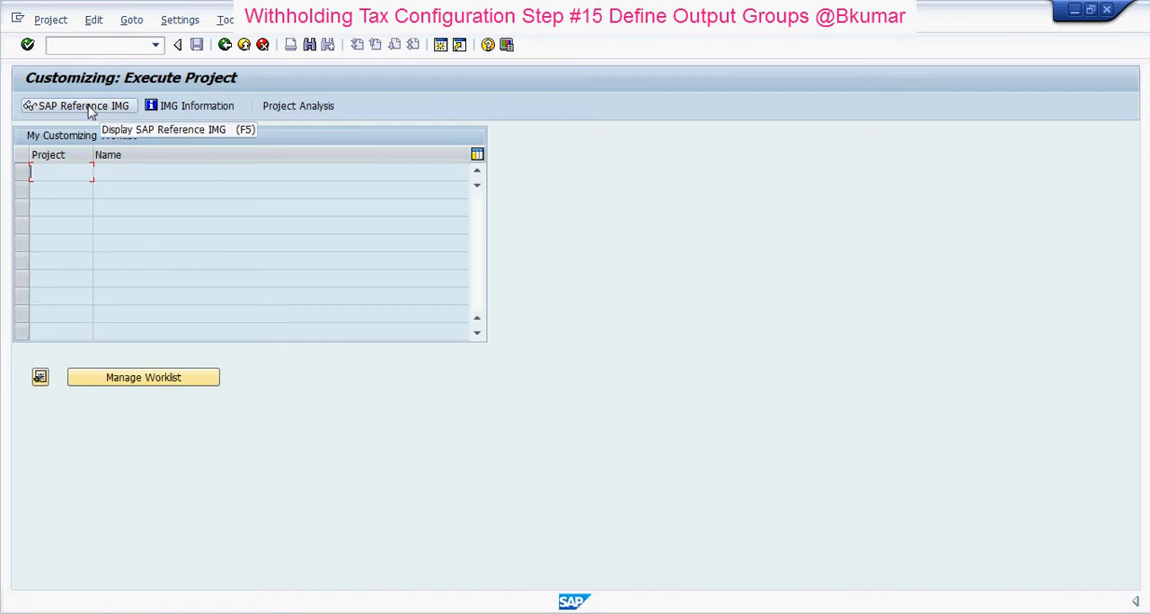
# - In the SAP Reference IMG, expand Financial Accounting (New) down to Extended Withholding Tax
pyautogui.click(78, 104)
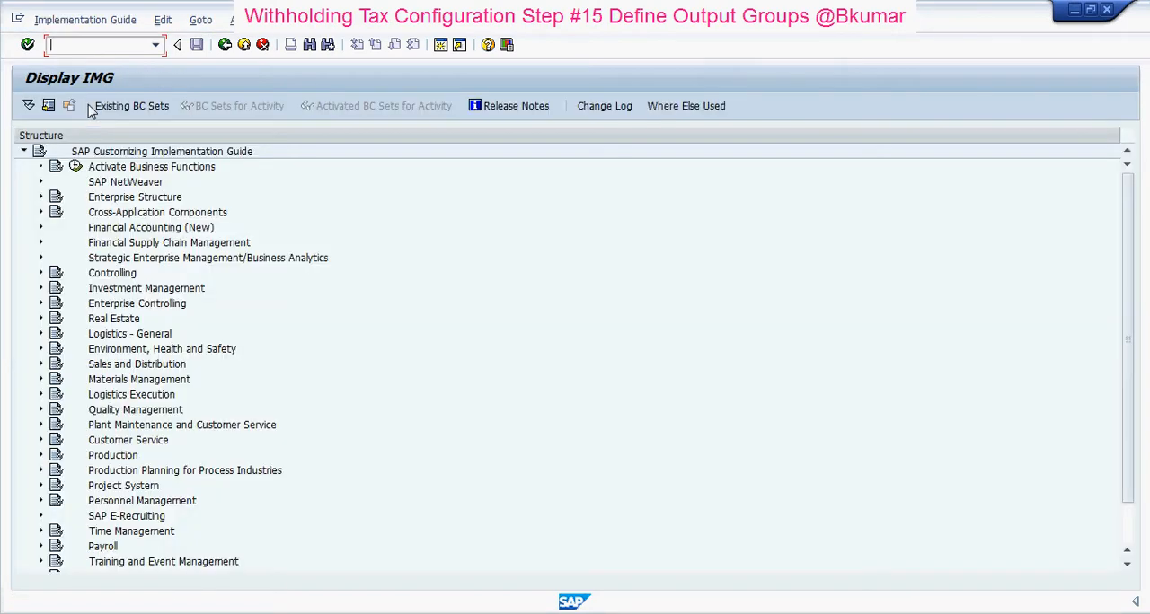
pyautogui.moveTo(86, 109)
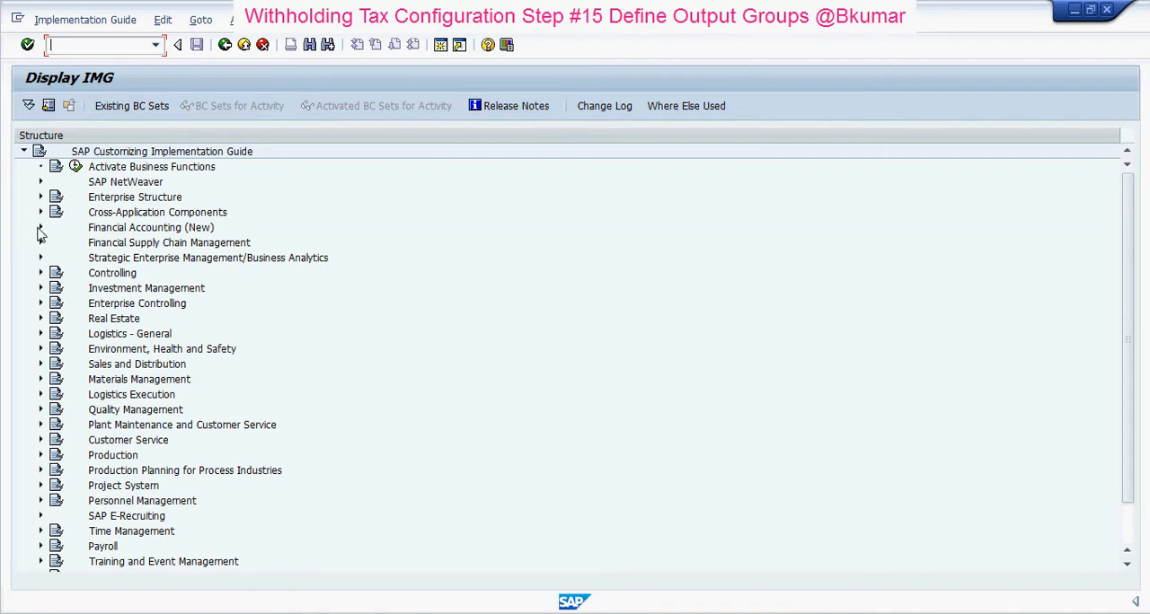
pyautogui.click(39, 228)
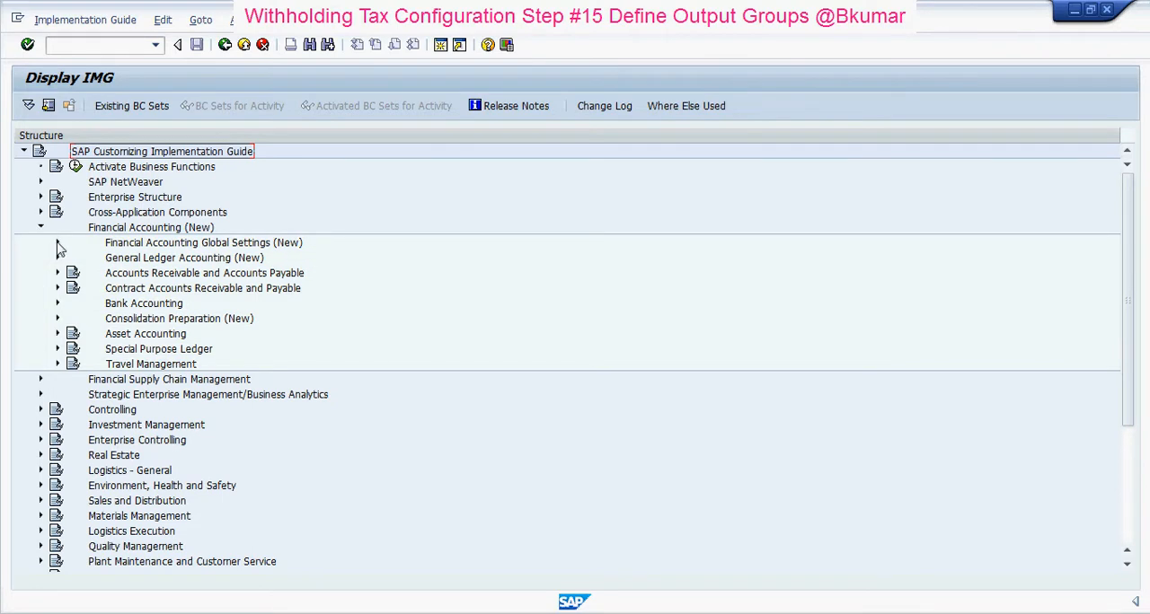
pyautogui.click(58, 242)
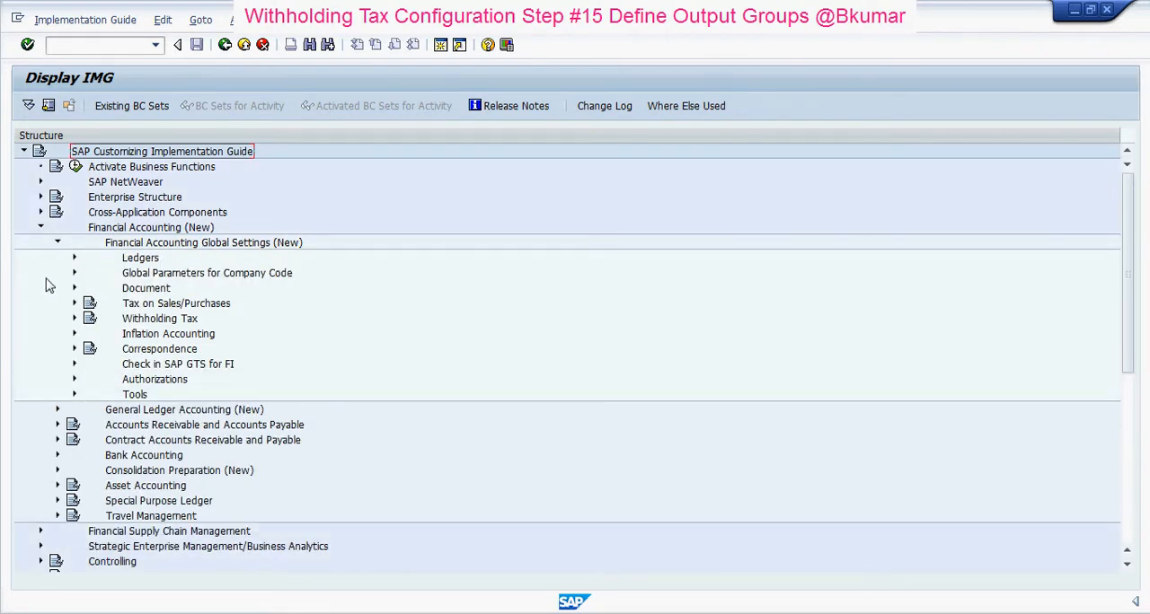
pyautogui.click(75, 320)
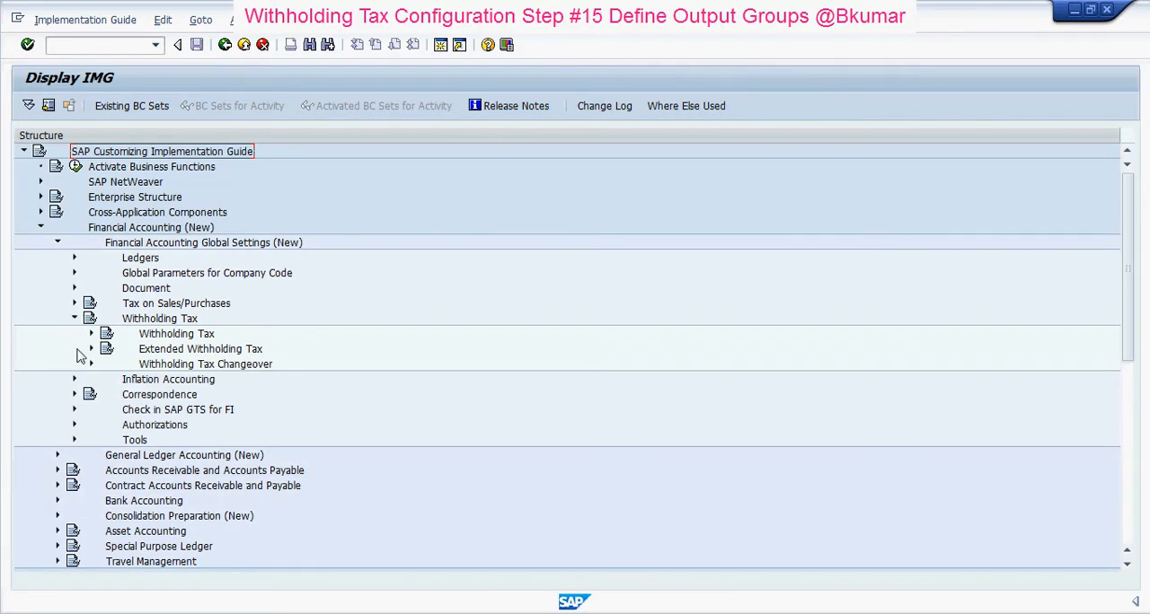
pyautogui.click(89, 348)
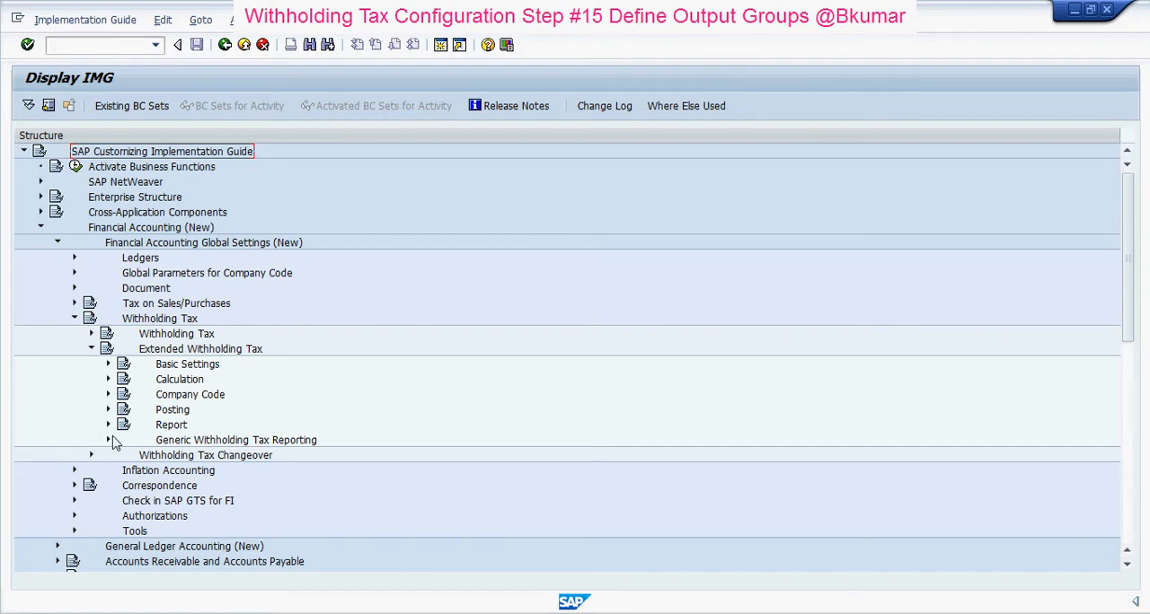
# - Under Generic Withholding Tax Reporting, start the Define Output Groups activity
pyautogui.click(108, 441)
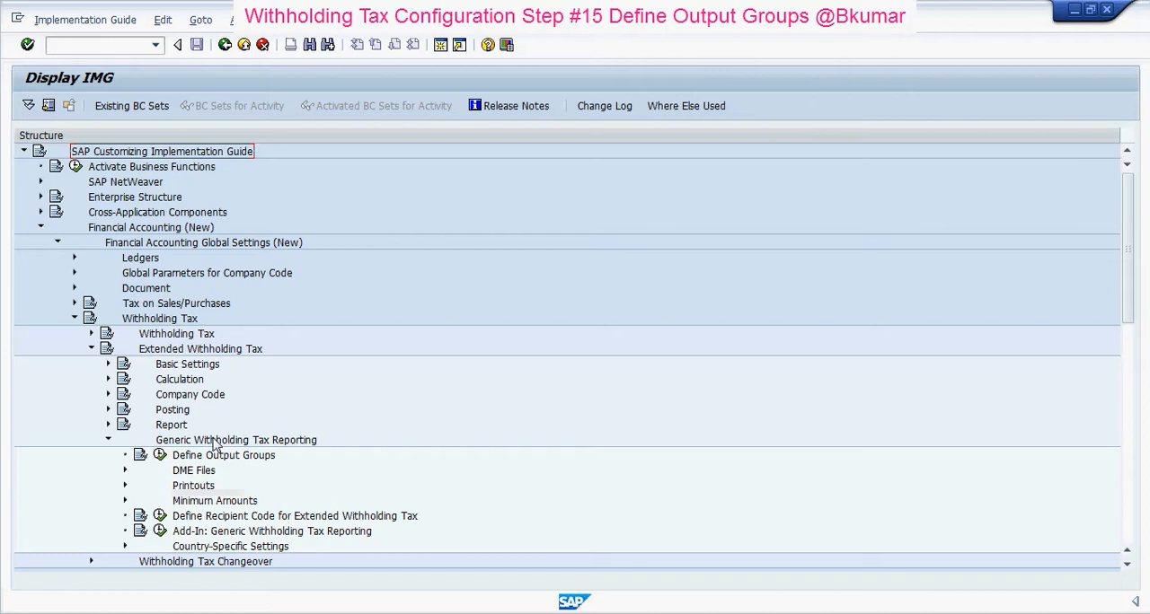
pyautogui.moveTo(216, 446)
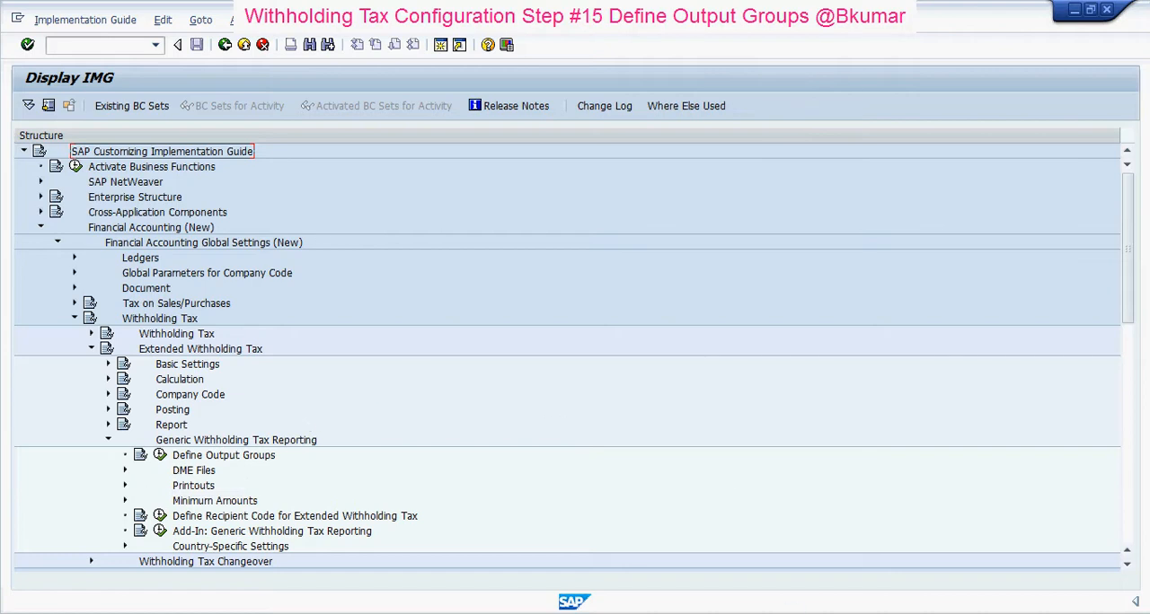
pyautogui.doubleClick(223, 457)
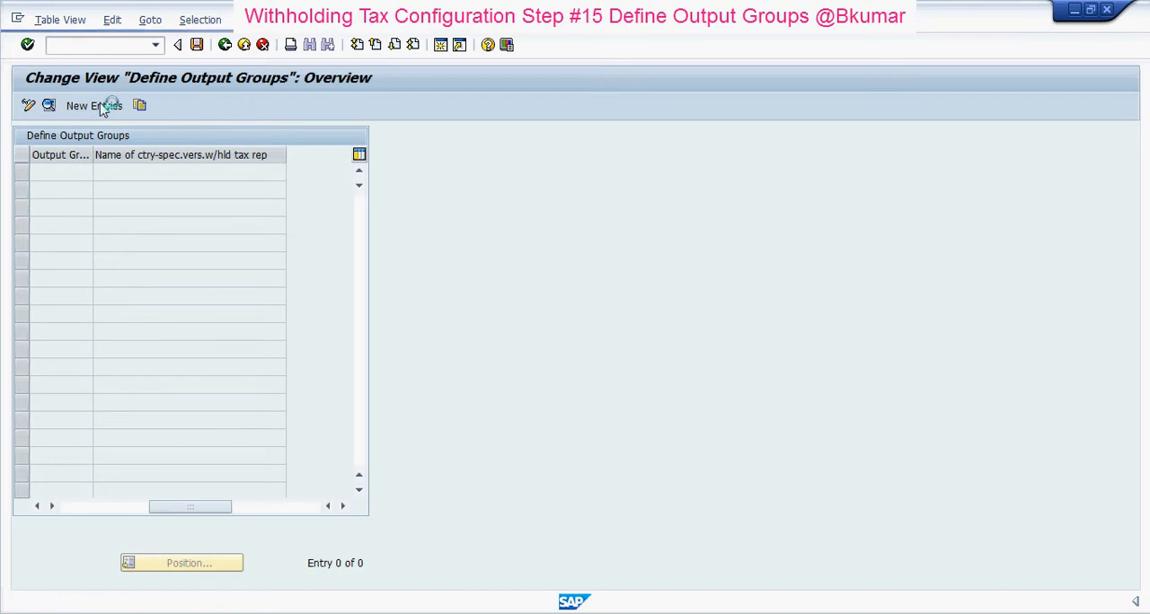
# - Add a new entry GT1 for process type CO_DOC with headers, open items and smart form IDWCERT_CO_02
pyautogui.click(81, 104)
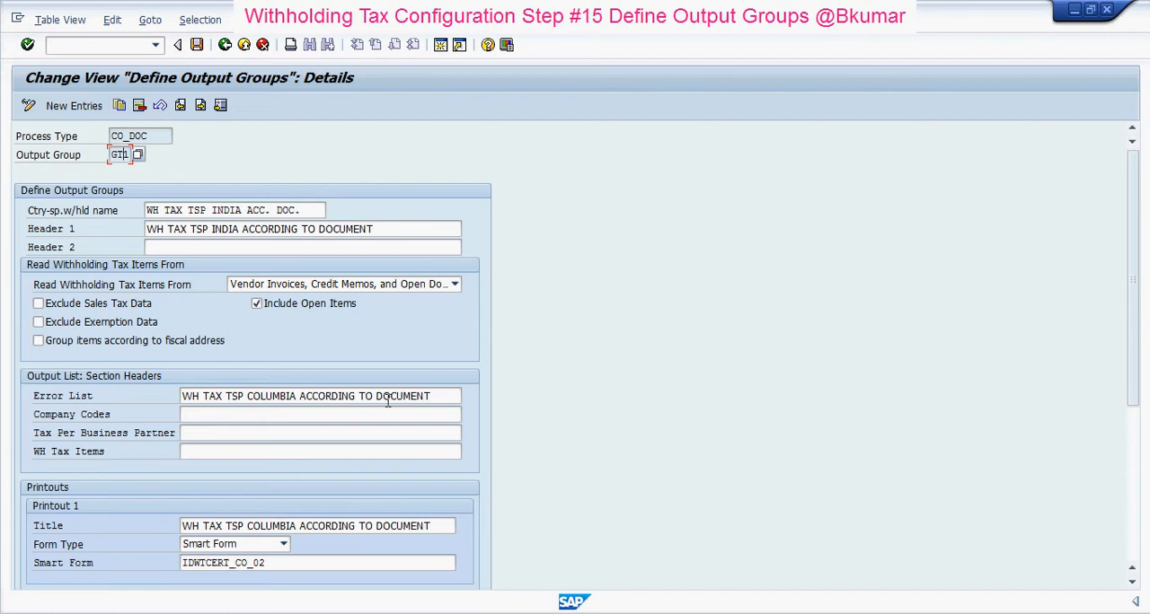
pyautogui.moveTo(798, 383)
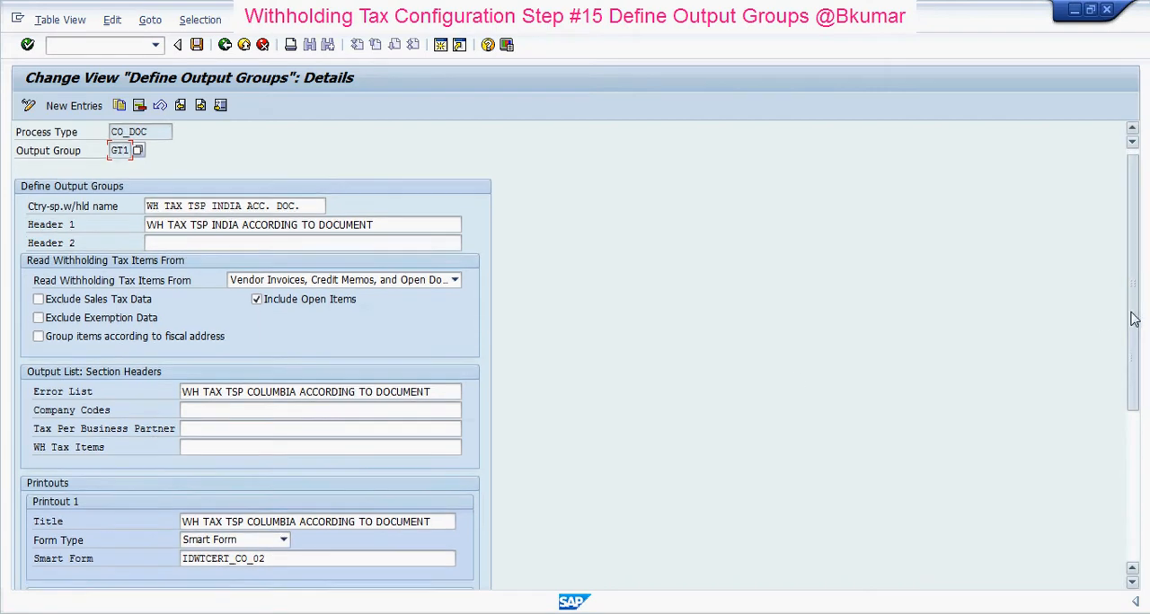
pyautogui.scroll(-3)
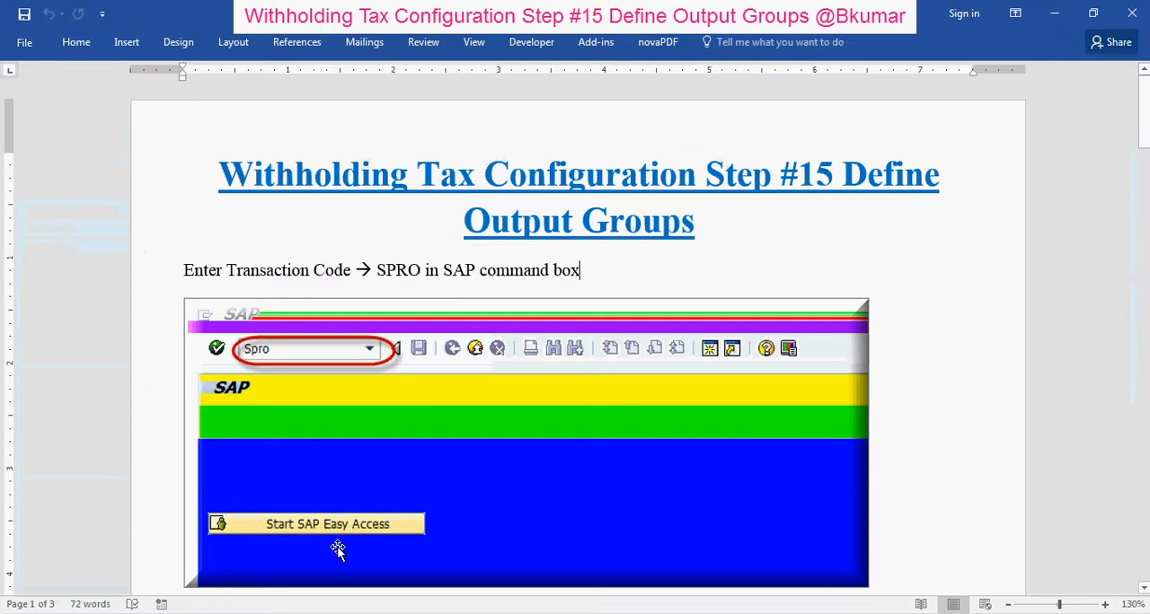
pyautogui.moveTo(823, 266)
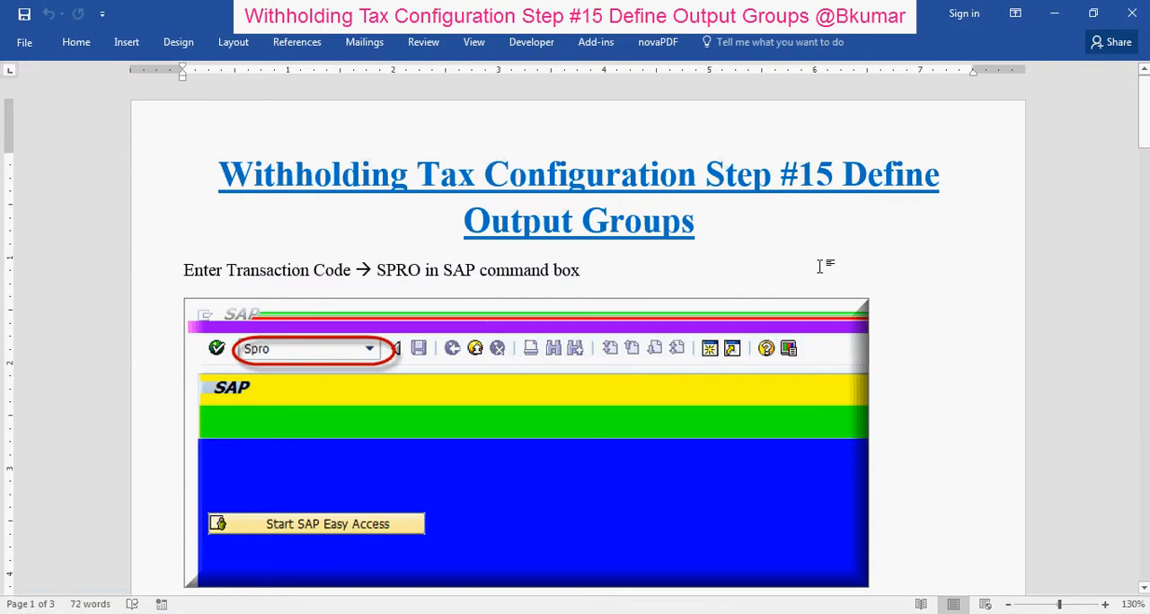
pyautogui.moveTo(1084, 169)
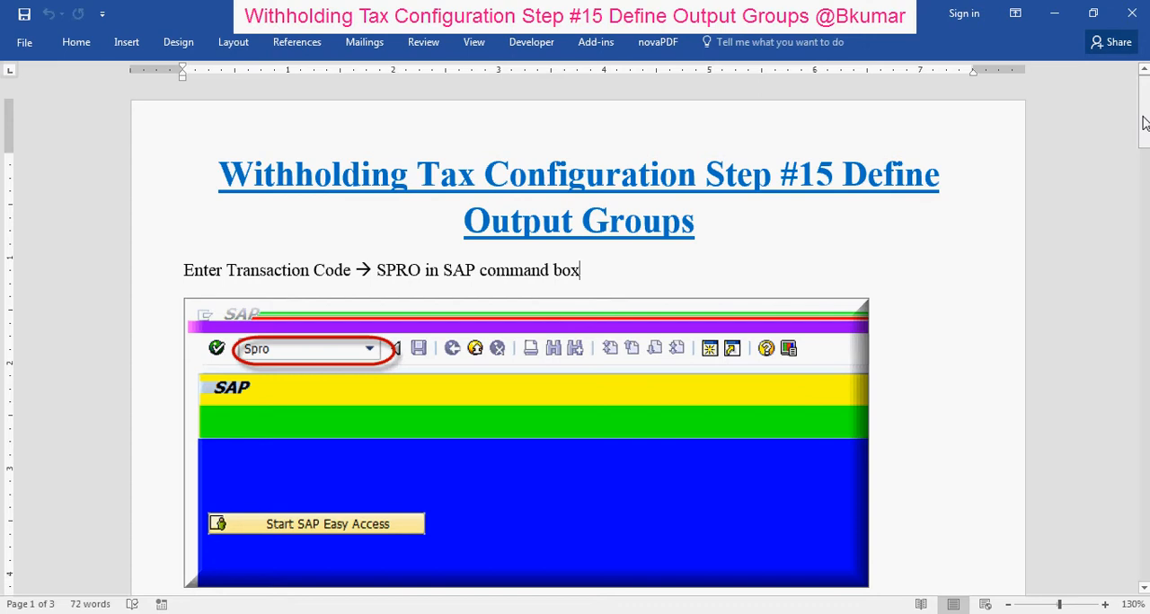
# - Scroll the Word guide through its SPRO and SAP Reference IMG navigation steps
pyautogui.scroll(-3)
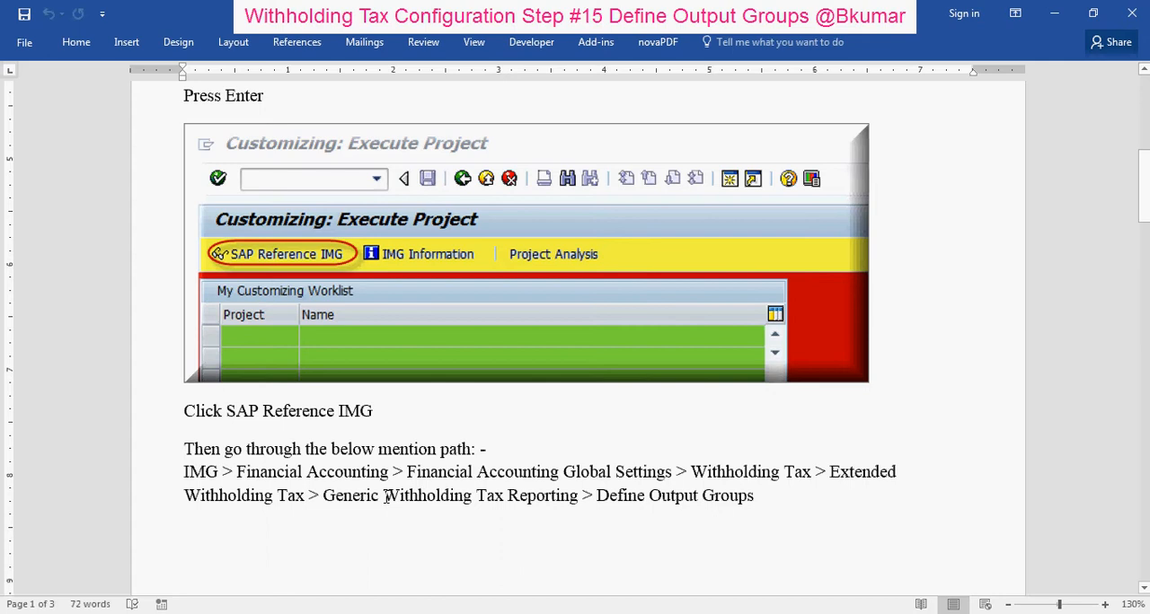
pyautogui.moveTo(621, 463)
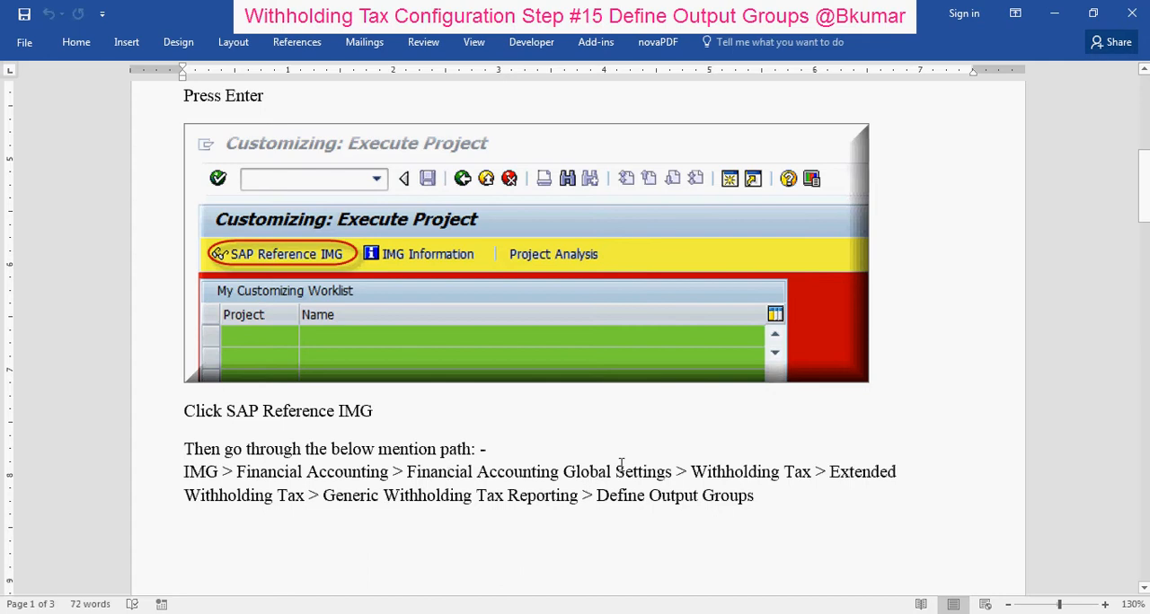
pyautogui.moveTo(855, 442)
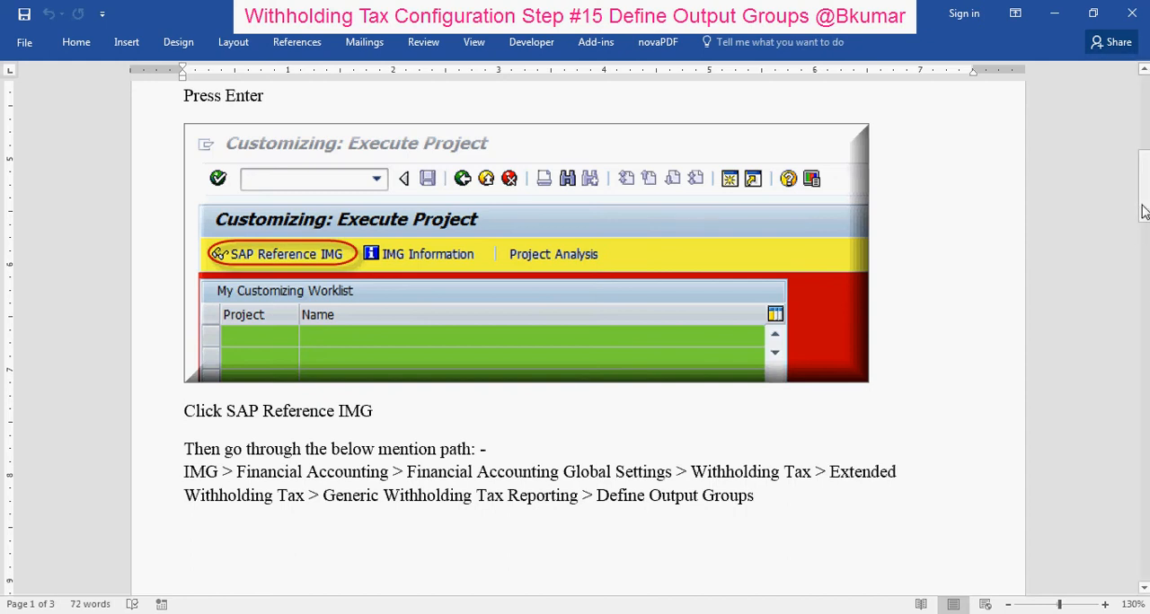
pyautogui.scroll(-3)
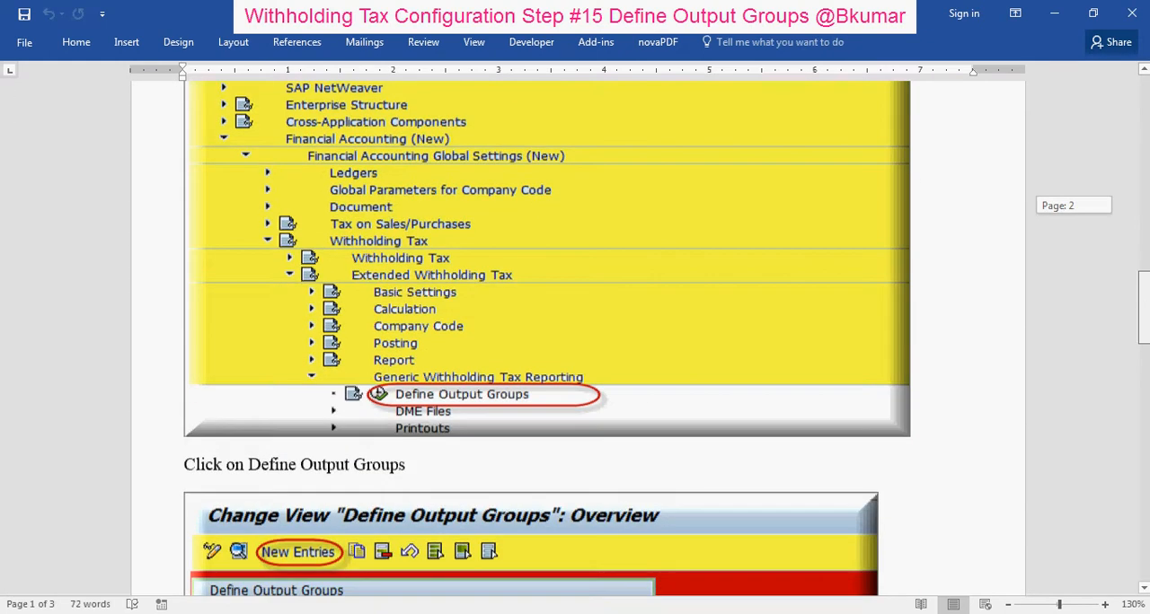
# - Scroll past the Define Output Groups, New Entries and field maintenance screenshots to the save instruction
pyautogui.scroll(-3)
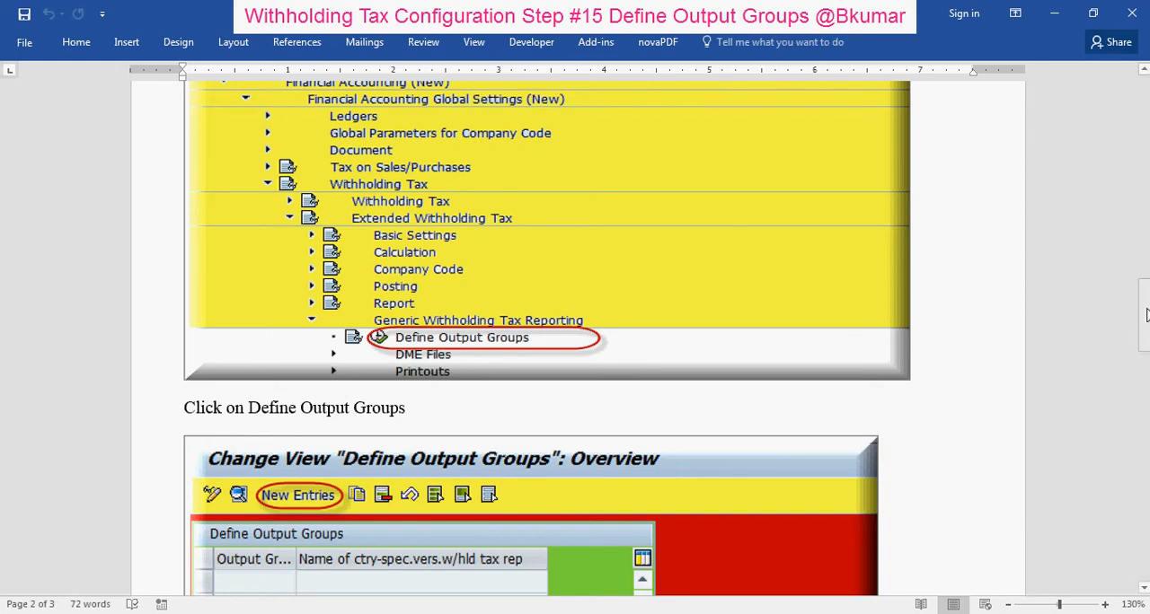
pyautogui.scroll(-3)
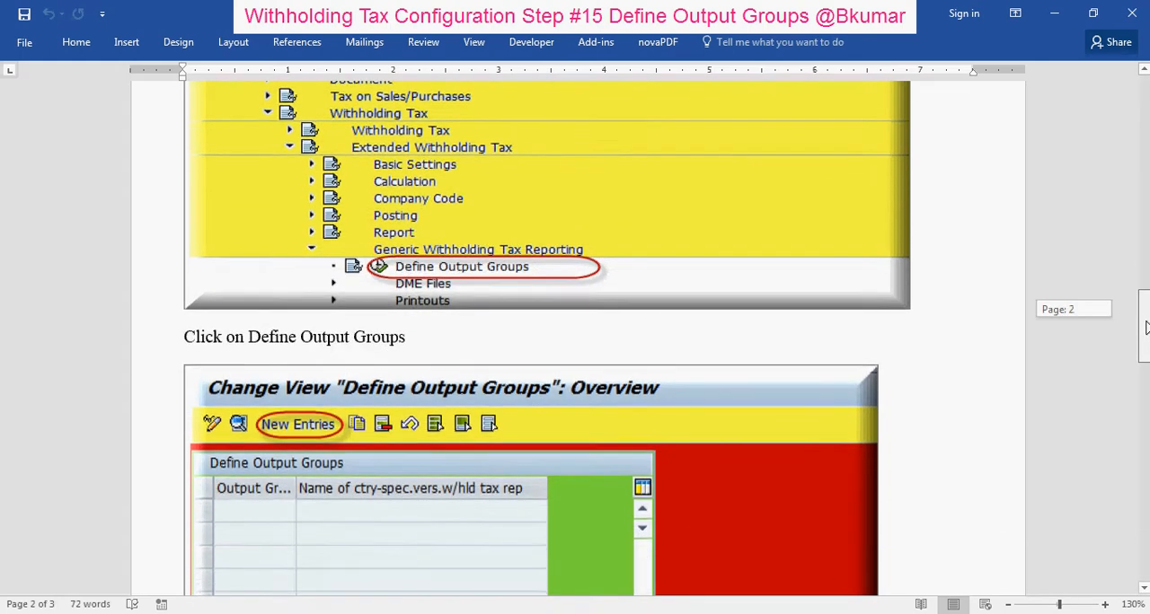
pyautogui.scroll(-3)
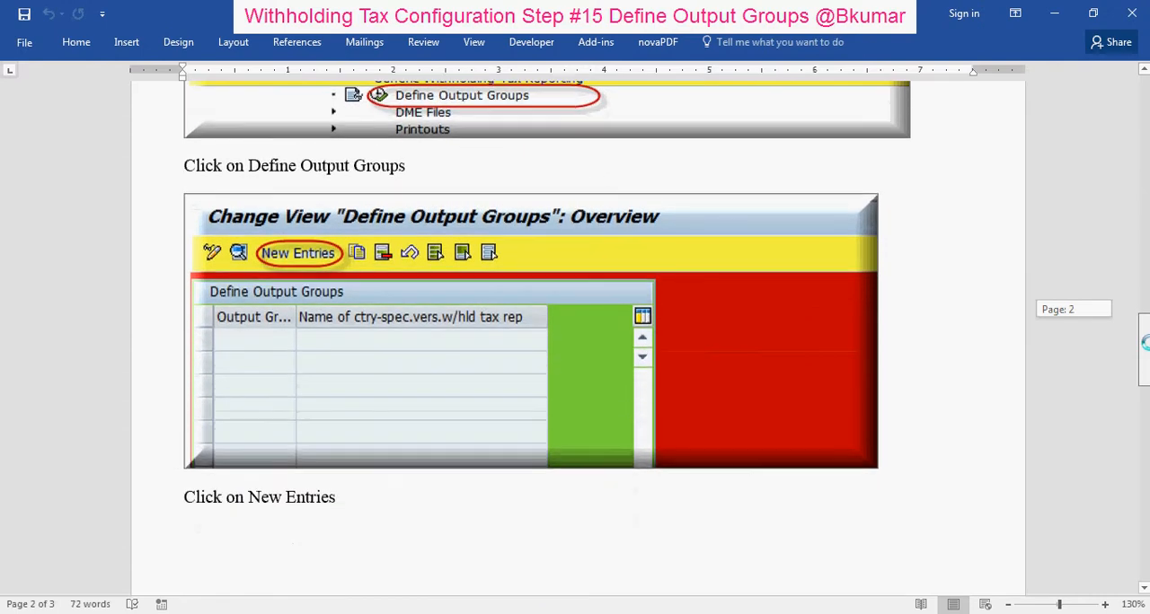
pyautogui.scroll(-3)
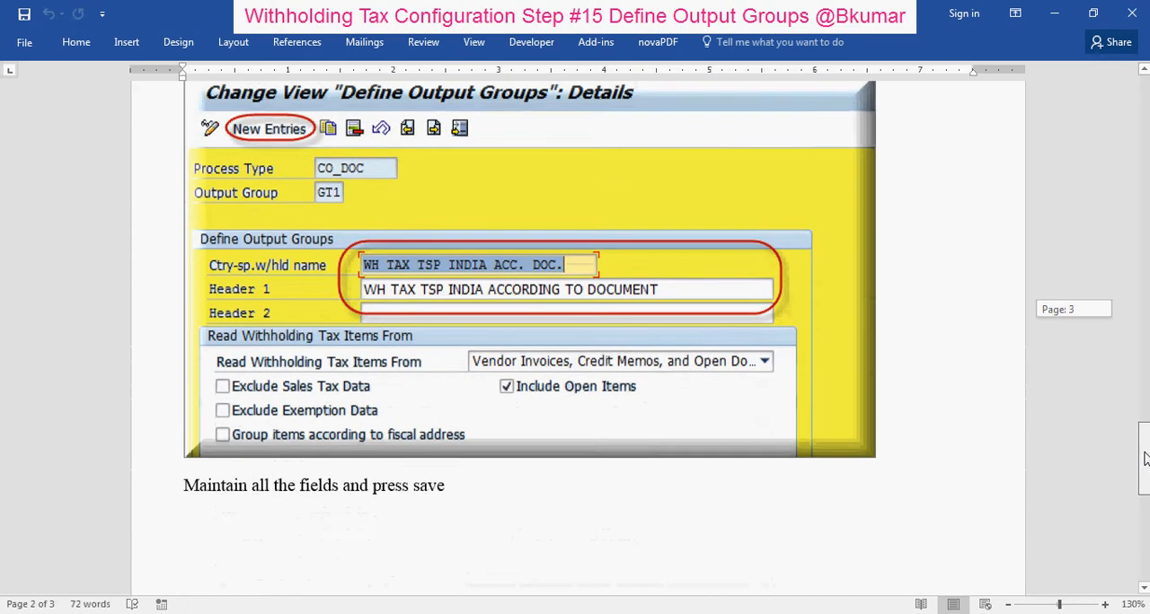
pyautogui.scroll(-3)
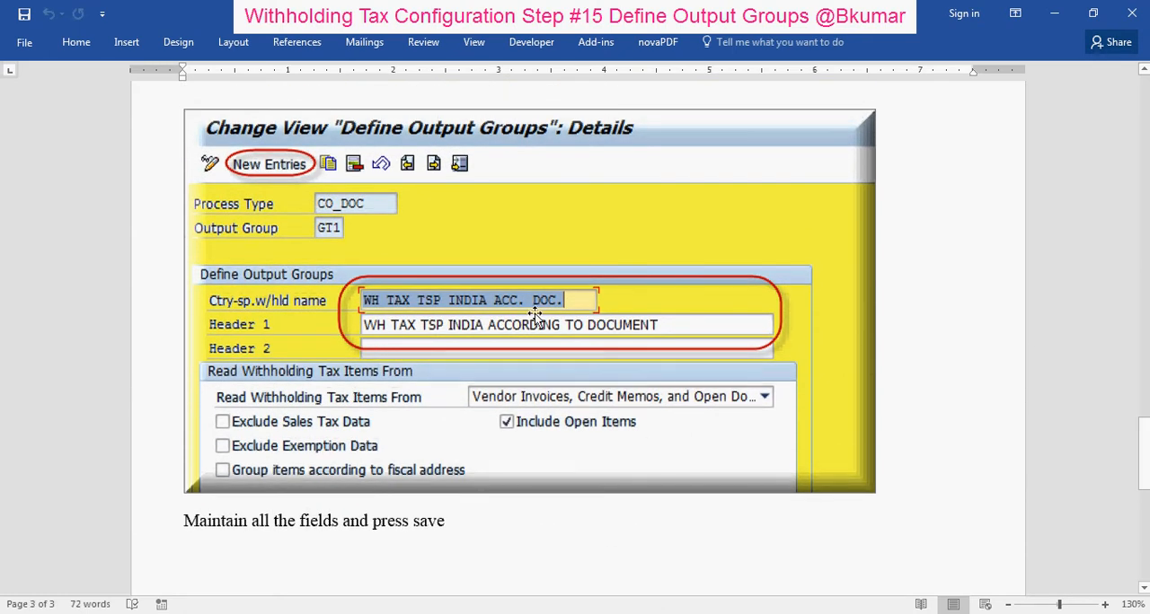
pyautogui.moveTo(769, 369)
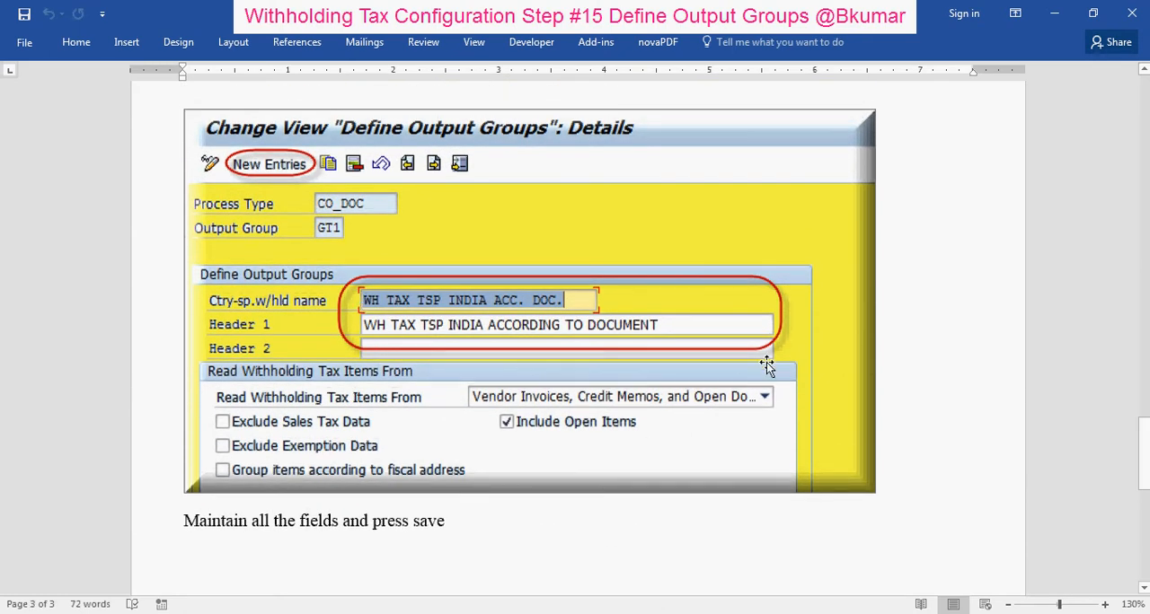
pyautogui.moveTo(1074, 355)
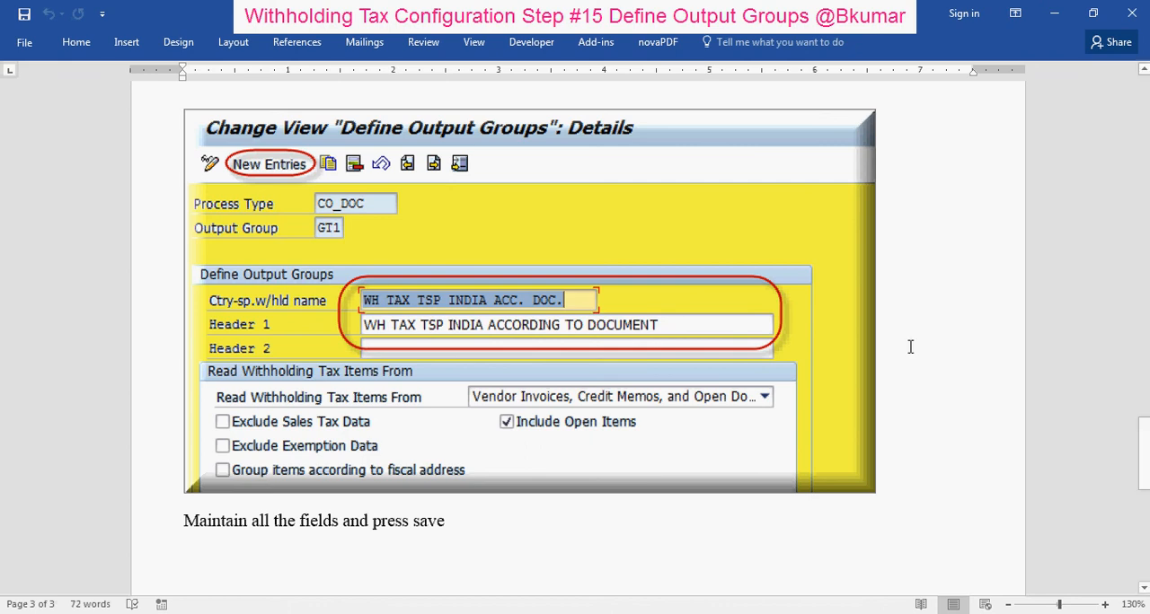
pyautogui.moveTo(877, 402)
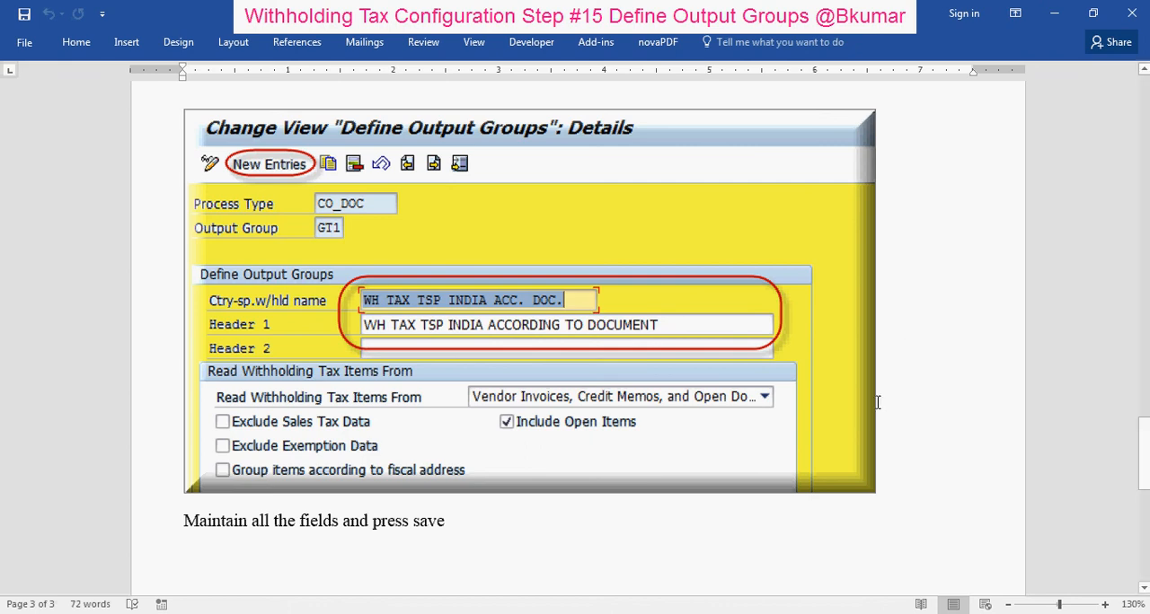